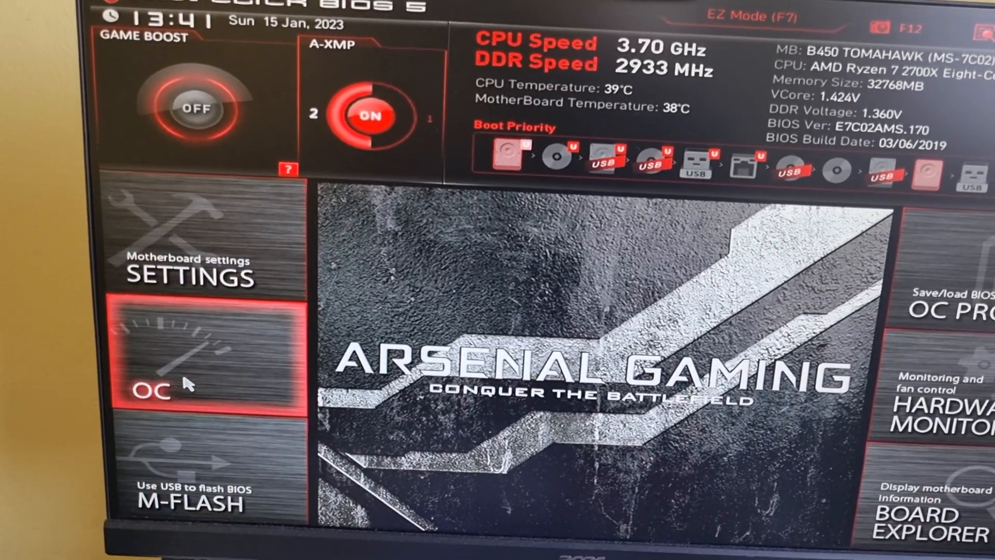
# - Enter the OC overclocking page from the BIOS home screen
pyautogui.click(149, 389)
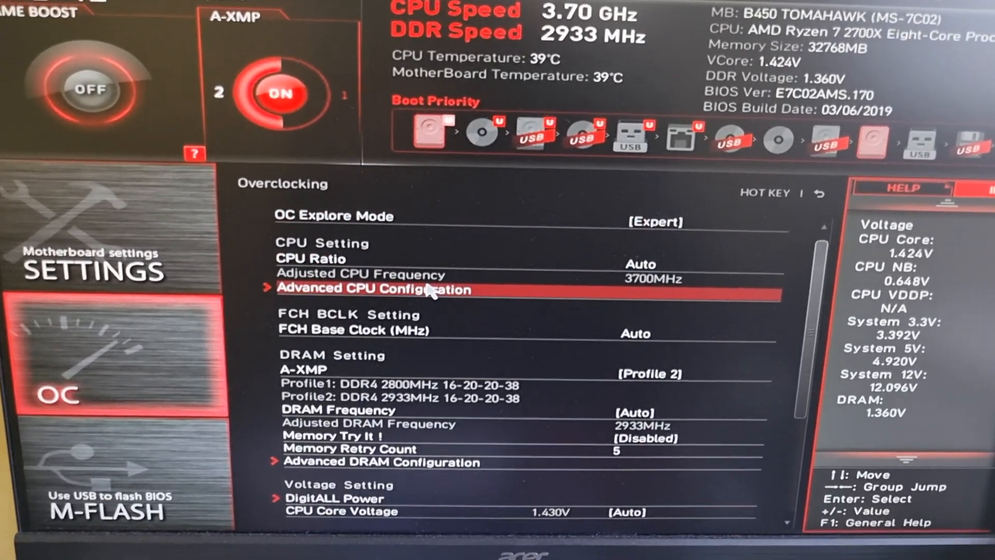
# - Go to Advanced CPU Configuration under CPU Setting, where Precision Boost Overdrive is Enabled
pyautogui.click(373, 289)
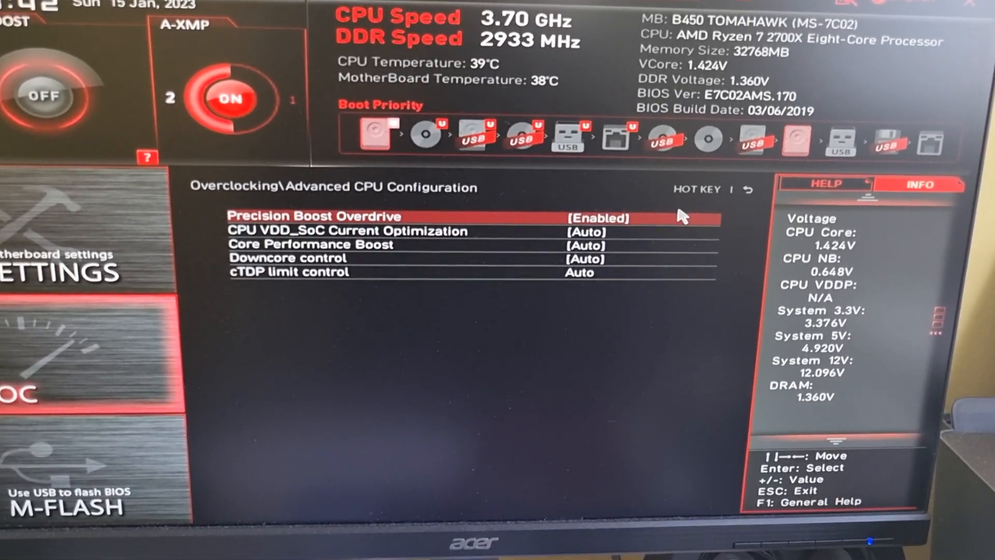
pyautogui.press('down')
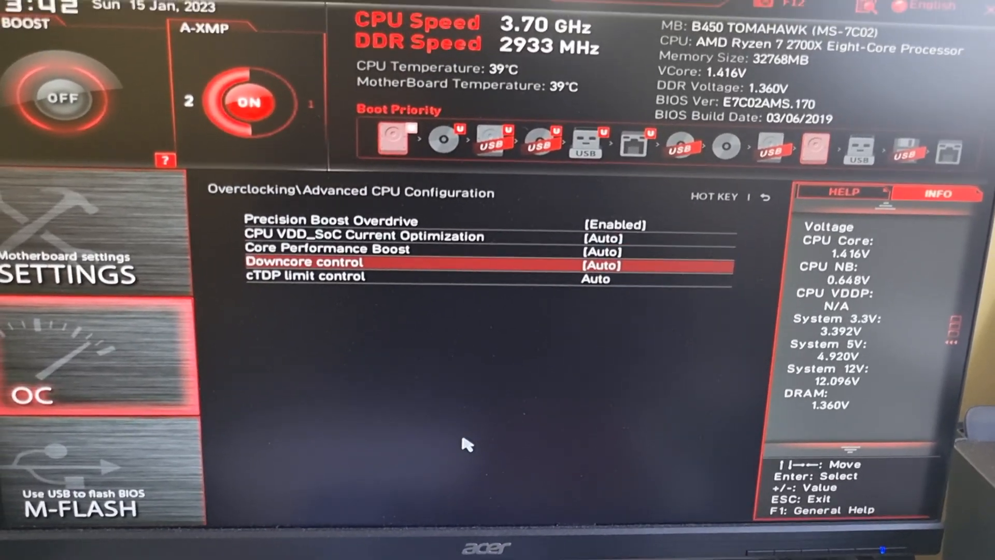
pyautogui.press('up')
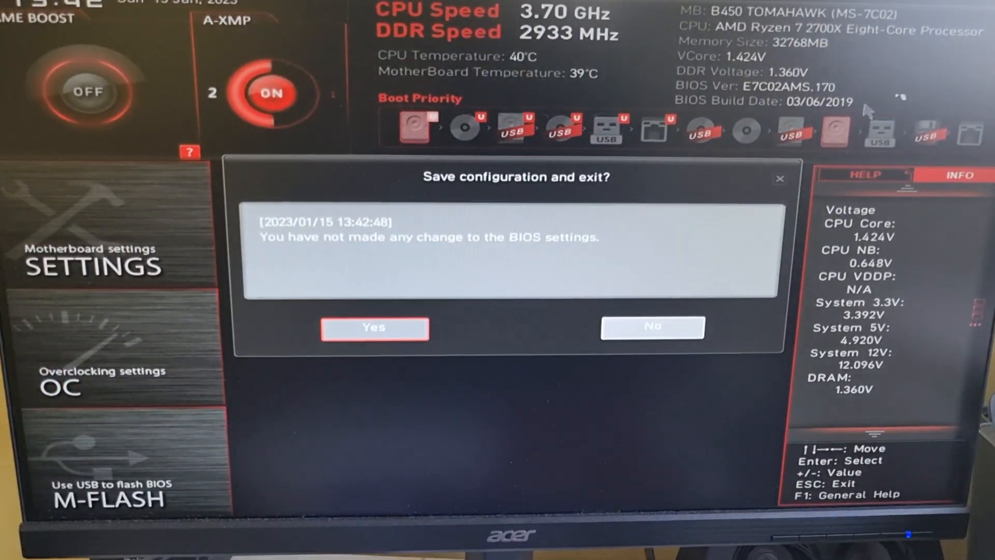
pyautogui.click(652, 326)
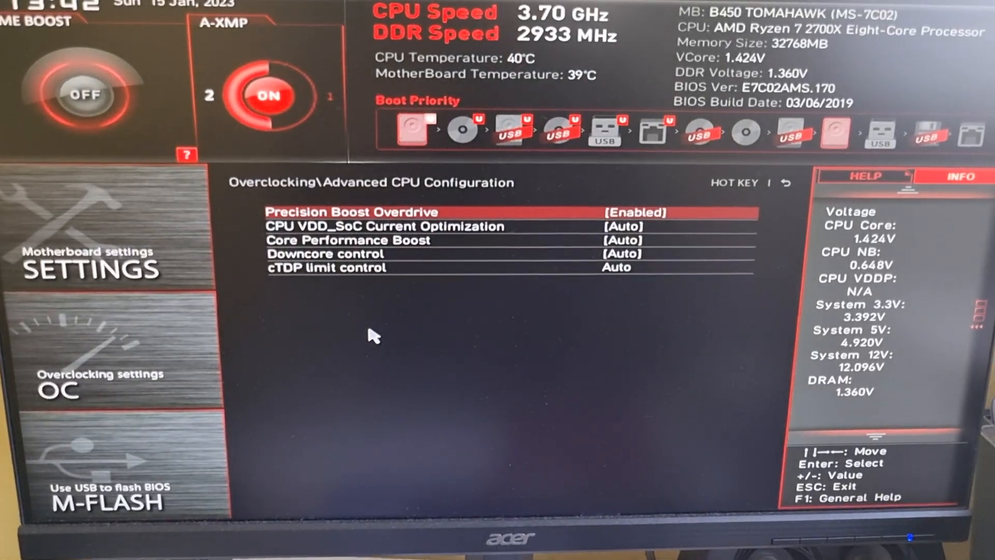